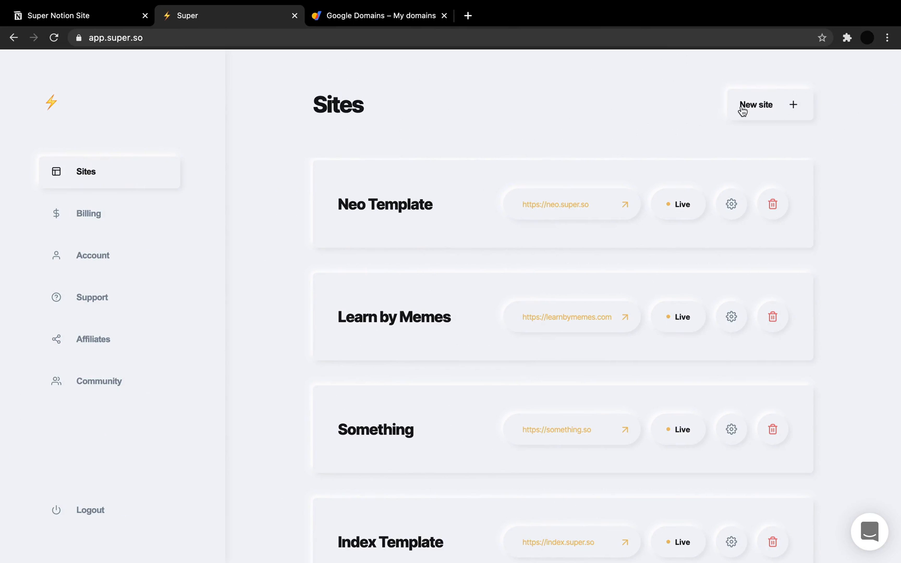
# Start a new site from the Sites page, reaching the Super Static / Super Default choice
pyautogui.click(756, 104)
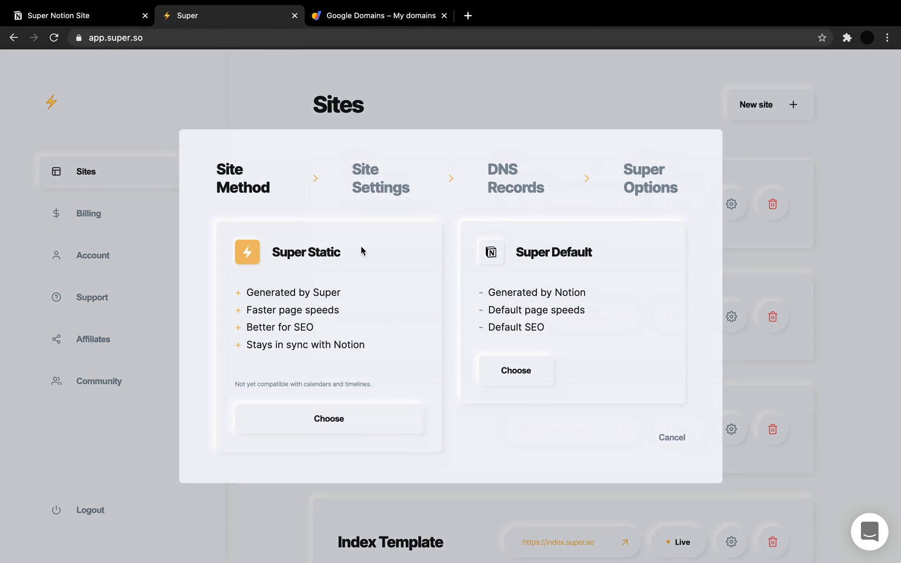
# Choose Super Static, name the site 'Super Notion Site' with custom domain supernotionsite.com
pyautogui.click(329, 419)
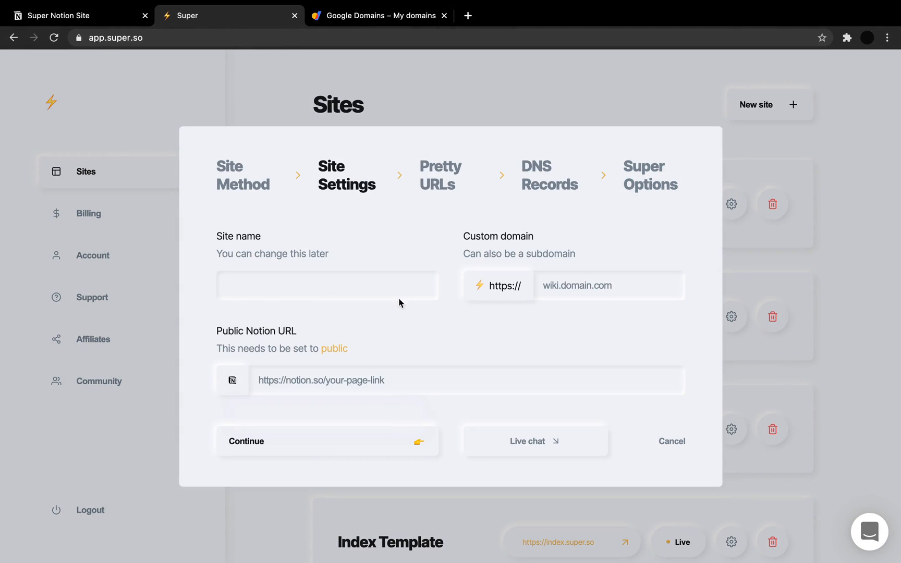
pyautogui.write('S')
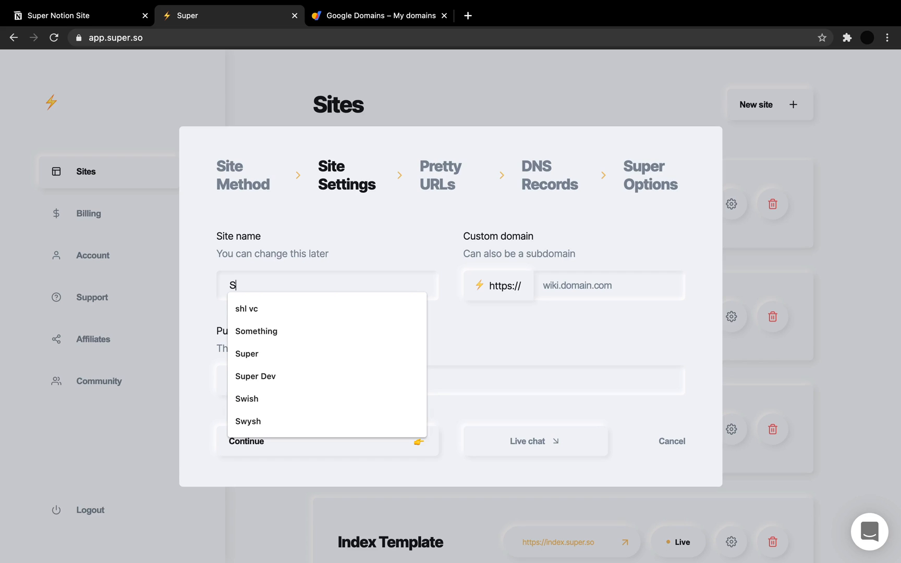
pyautogui.write('uper Notion Site')
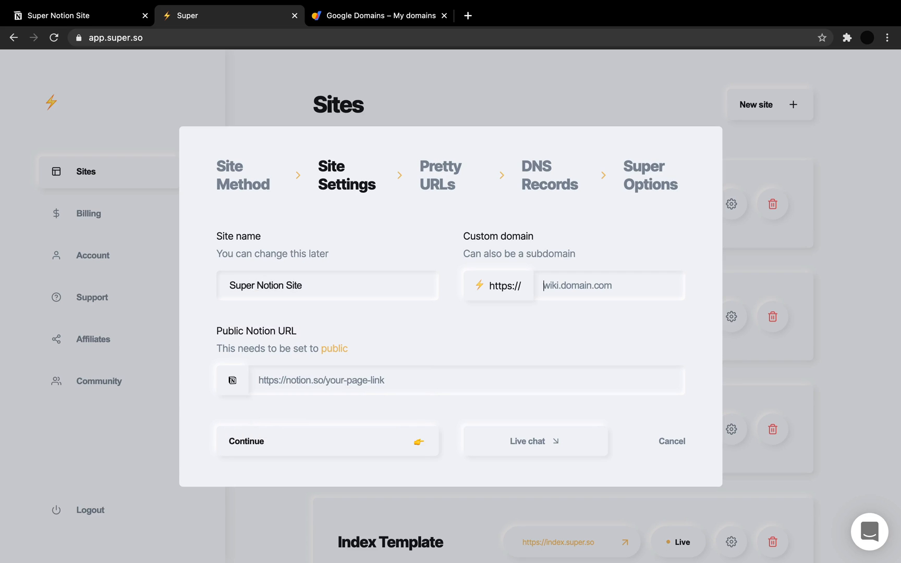
pyautogui.write('supernotionsit')
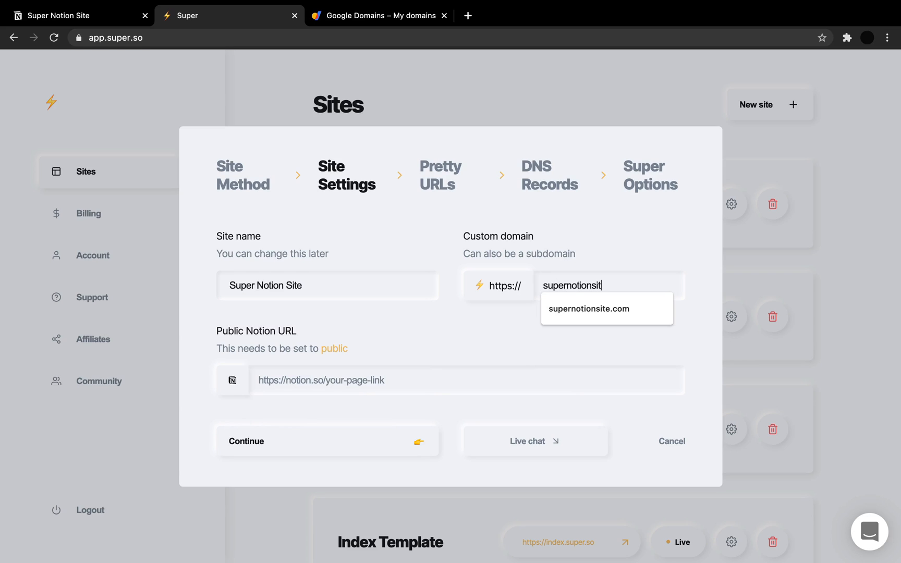
pyautogui.click(588, 309)
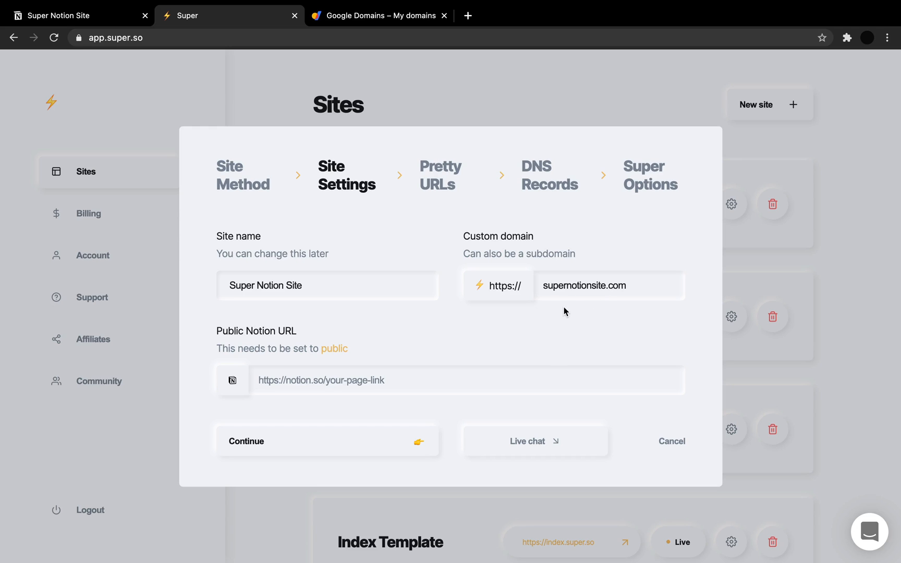
pyautogui.moveTo(520, 316)
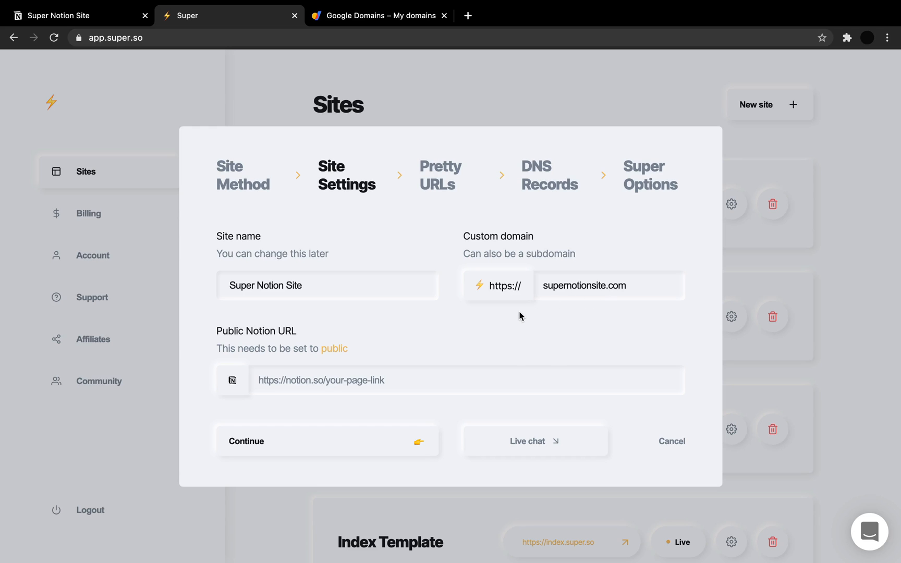
pyautogui.moveTo(528, 322)
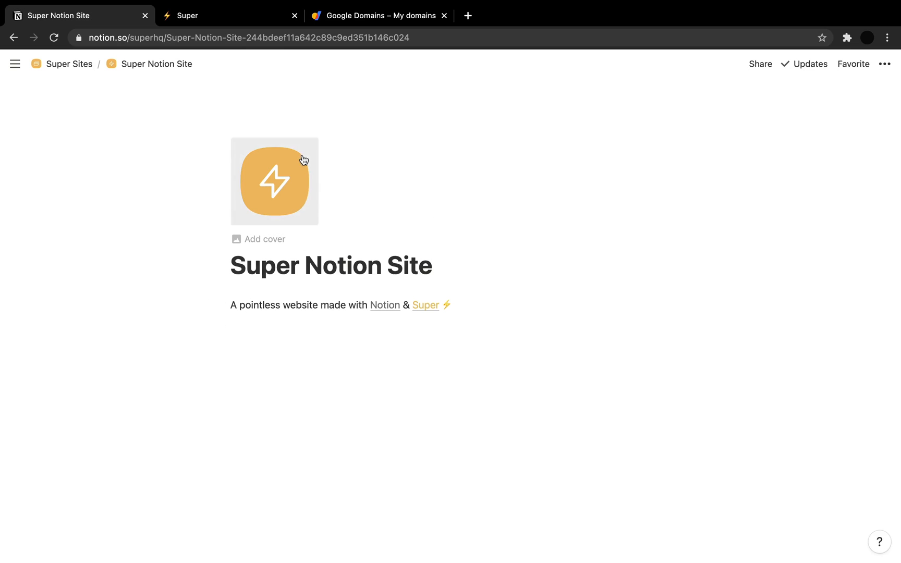
# Copy the public share link of the Super Notion Site page in Notion
pyautogui.click(760, 64)
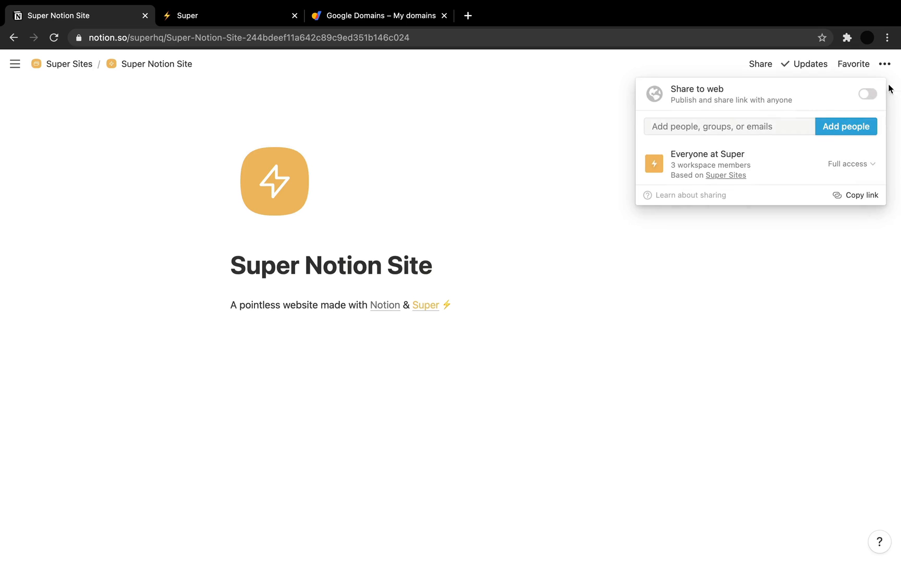
pyautogui.click(867, 94)
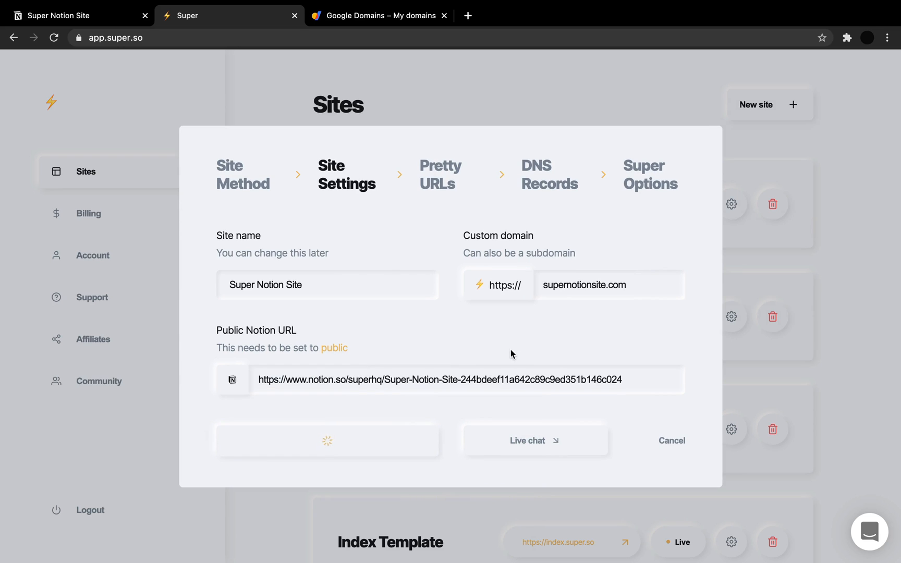
# Submit the site settings with the Notion URL and continue past Pretty URLs to DNS Records
pyautogui.click(327, 440)
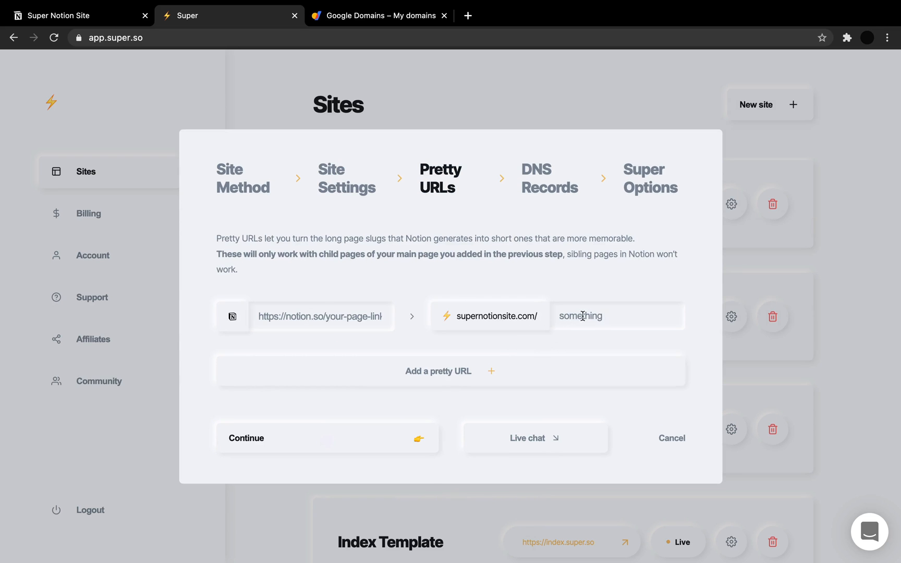
pyautogui.click(326, 438)
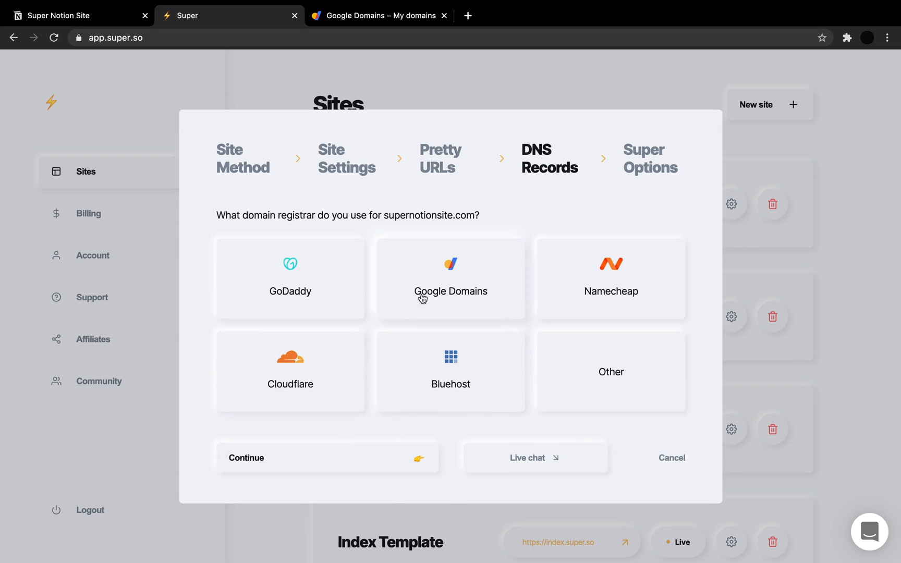
# Select Google Domains as registrar, revealing A @ 76.76.21.21 and CNAME www cname.super.so
pyautogui.click(450, 277)
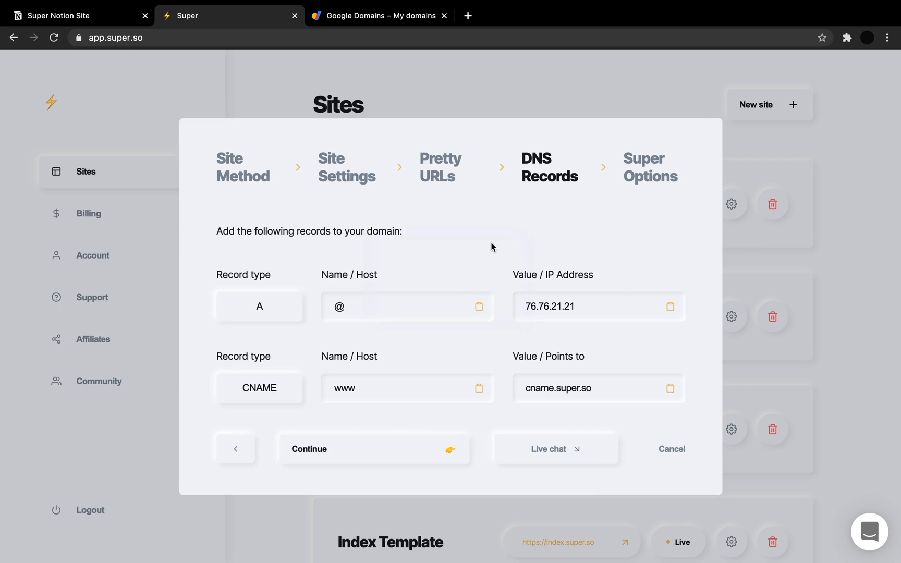
pyautogui.moveTo(610, 320)
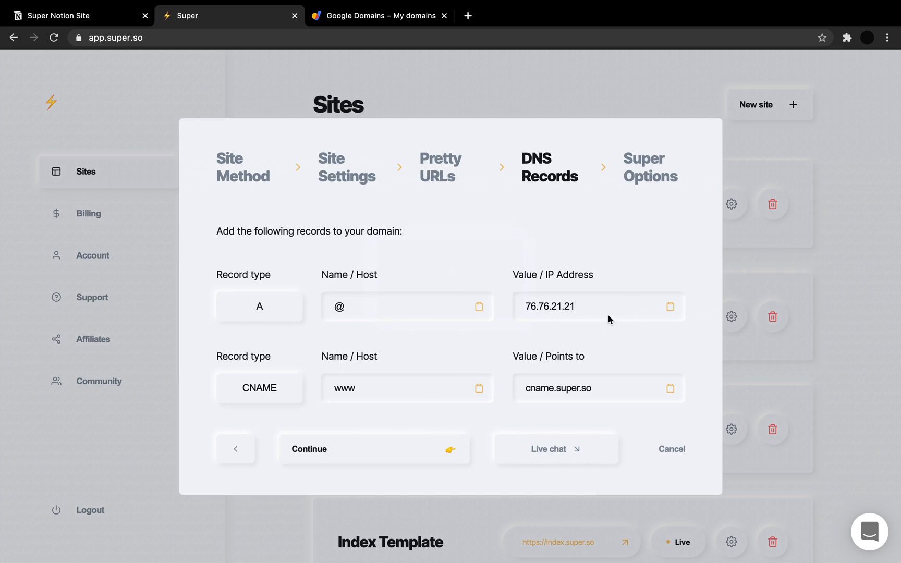
pyautogui.moveTo(616, 328)
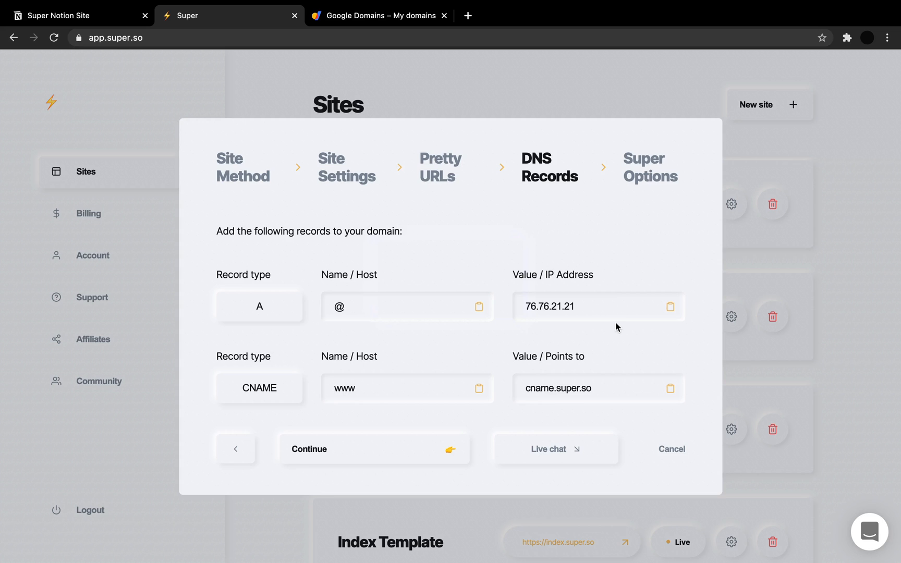
pyautogui.moveTo(331, 317)
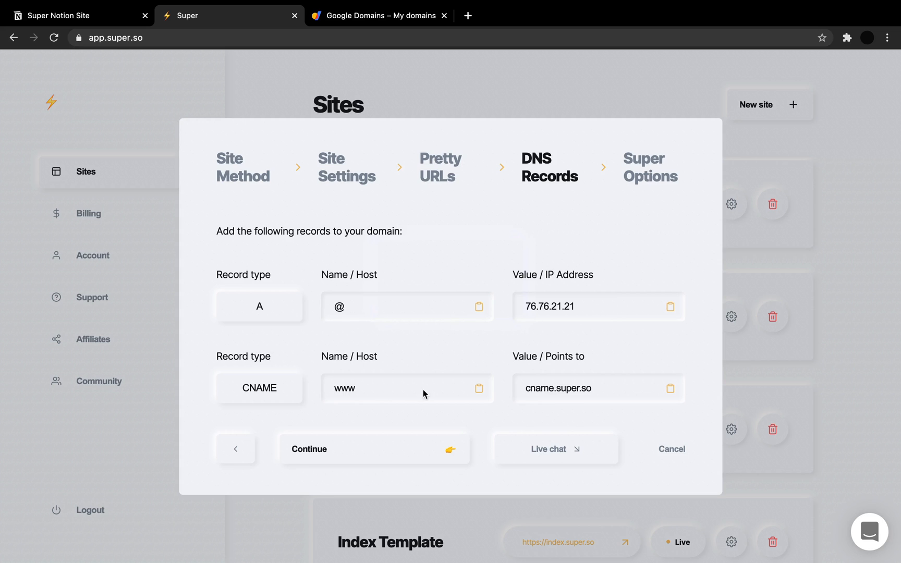
pyautogui.moveTo(342, 397)
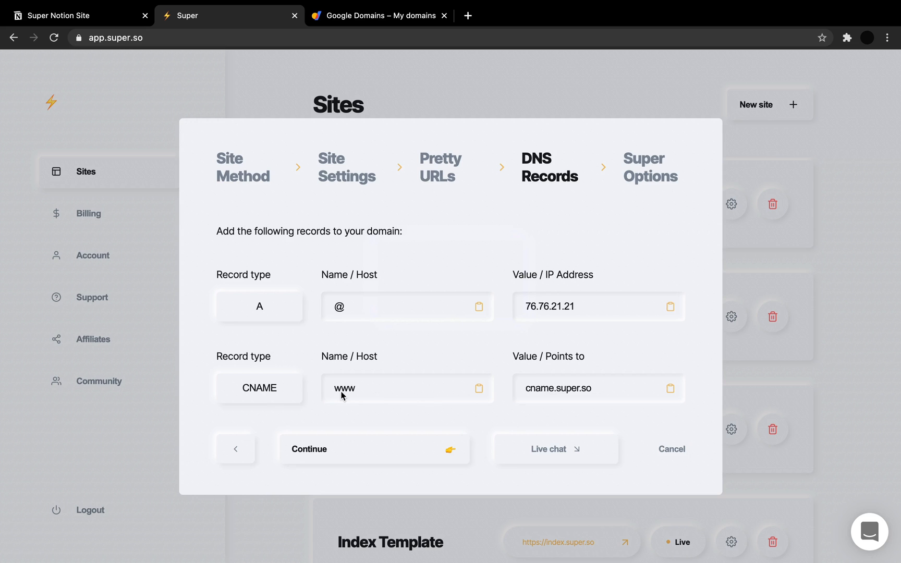
pyautogui.click(379, 15)
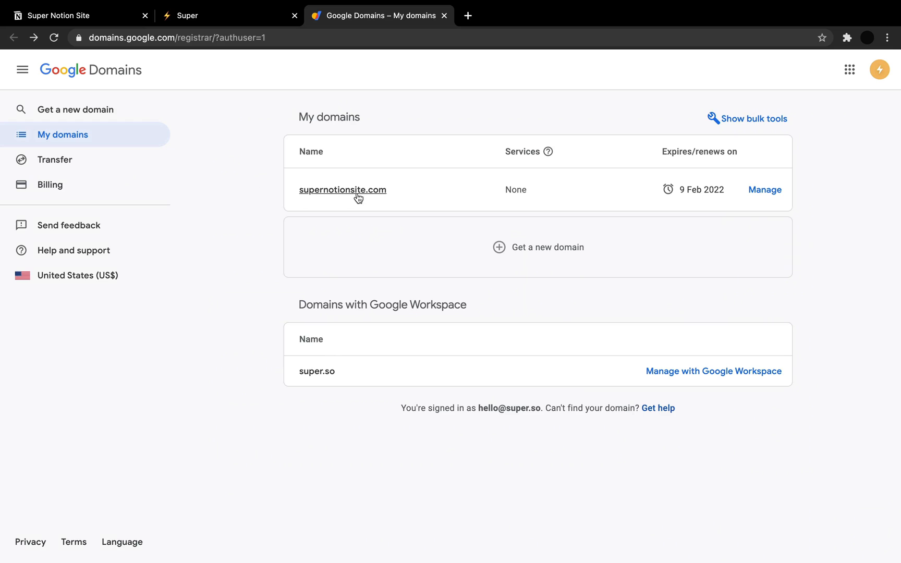
pyautogui.moveTo(240, 266)
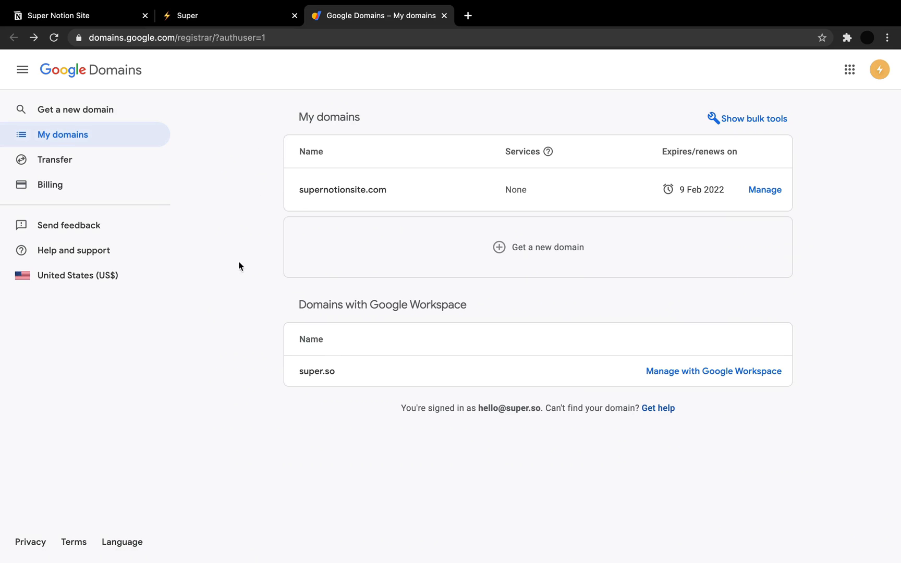
pyautogui.moveTo(551, 150)
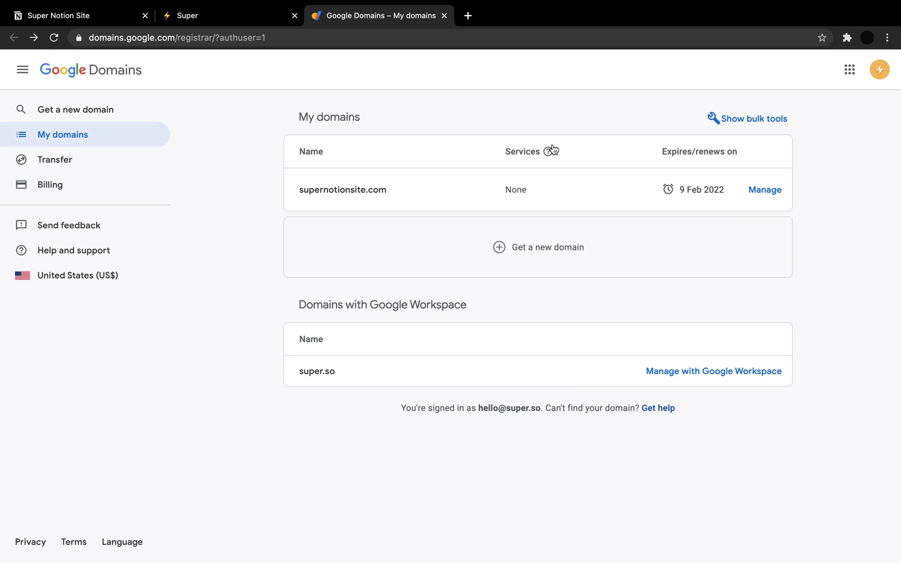
# Open the supernotionsite.com domain overview from My domains in Google Domains
pyautogui.click(765, 190)
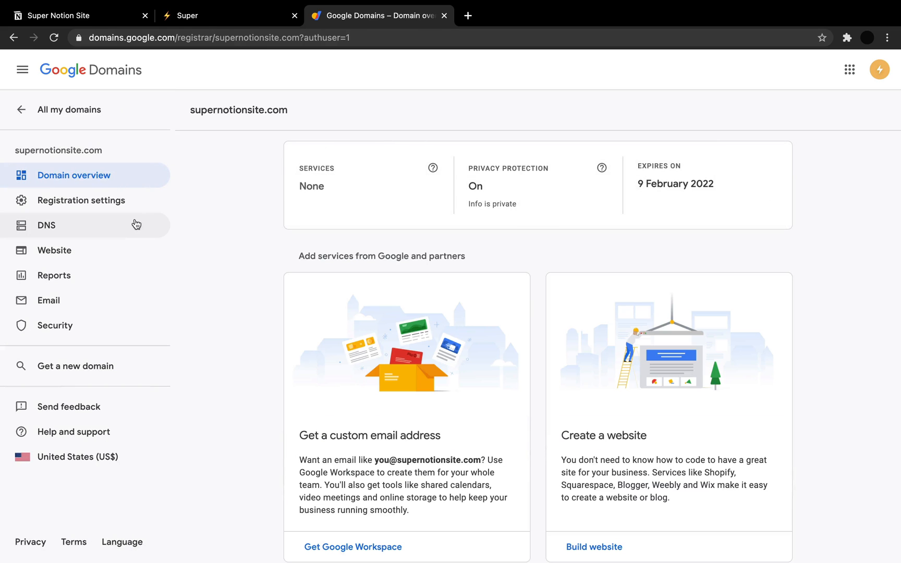
# Go to the DNS settings of supernotionsite.com and scroll to Custom resource records
pyautogui.click(47, 225)
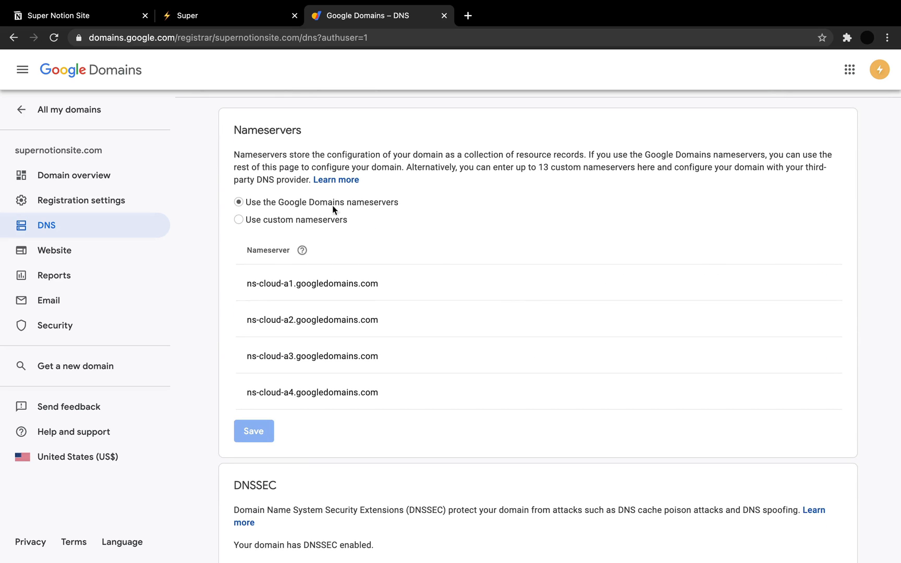
pyautogui.moveTo(379, 220)
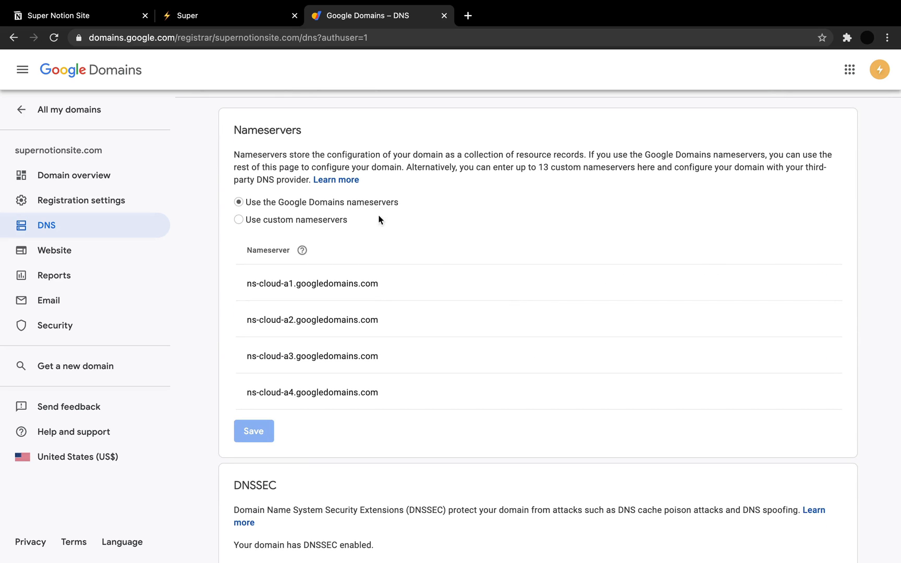
pyautogui.scroll(-3)
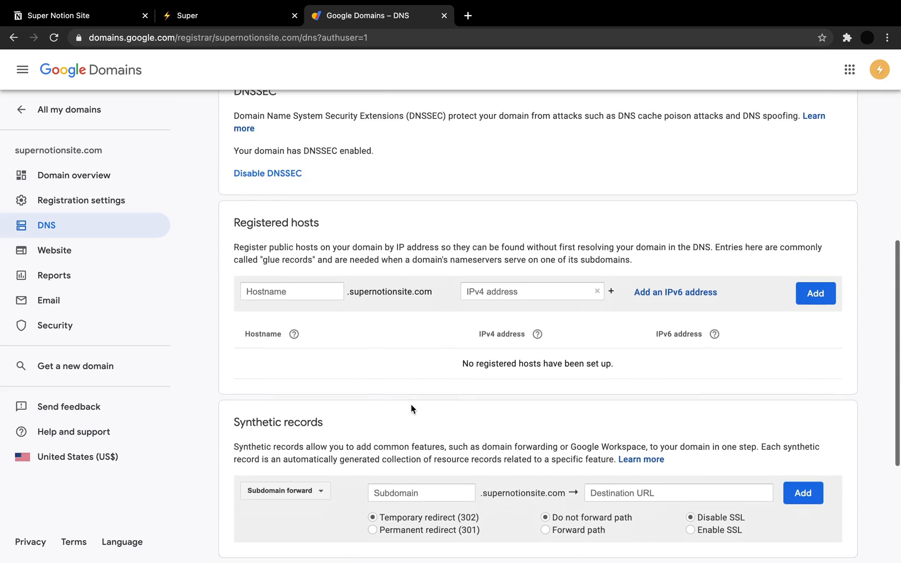
pyautogui.scroll(-3)
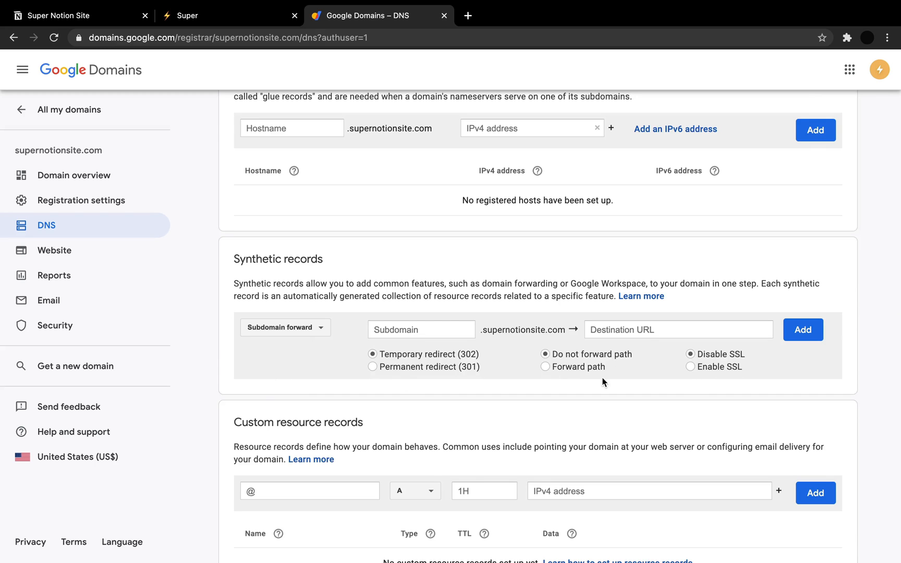
pyautogui.scroll(-3)
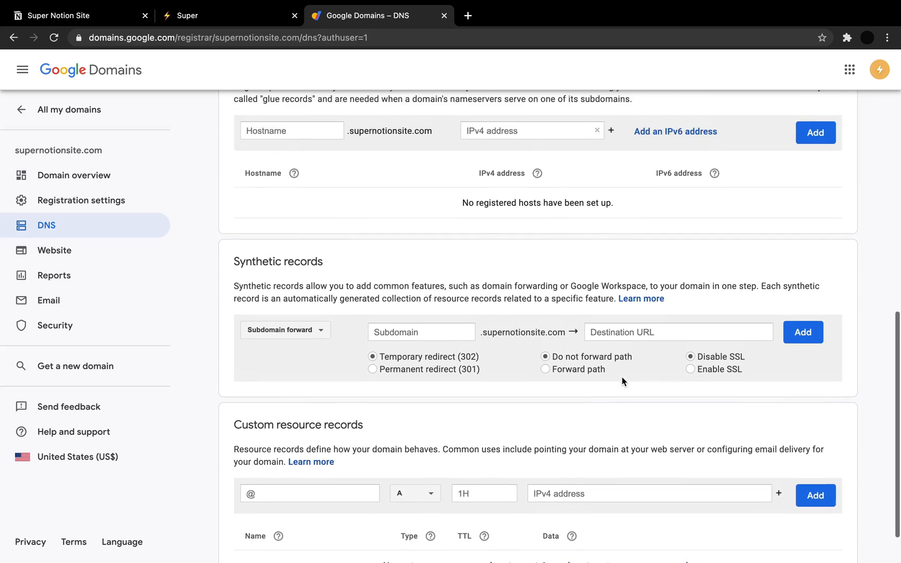
# Add an A record for host @ pointing to 76.76.21.21 copied from Super
pyautogui.scroll(-3)
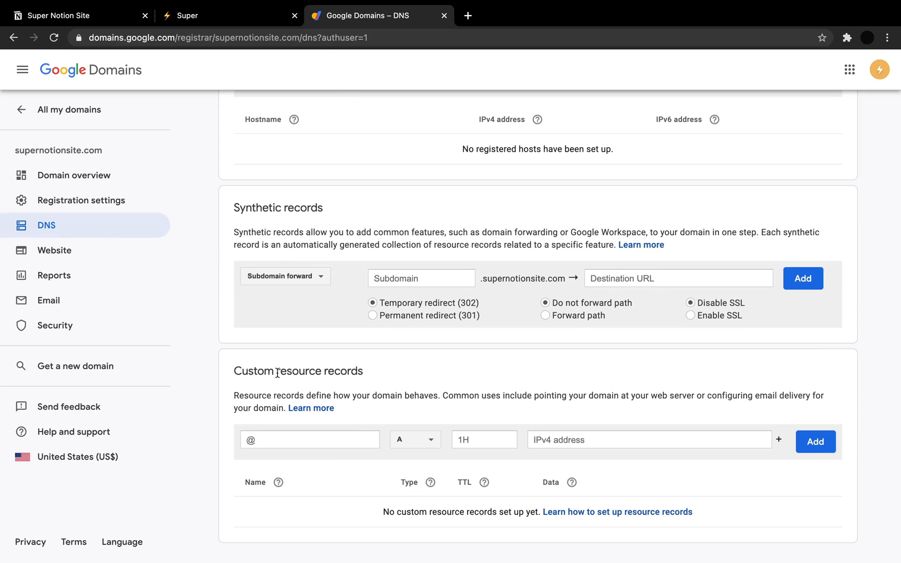
pyautogui.click(310, 440)
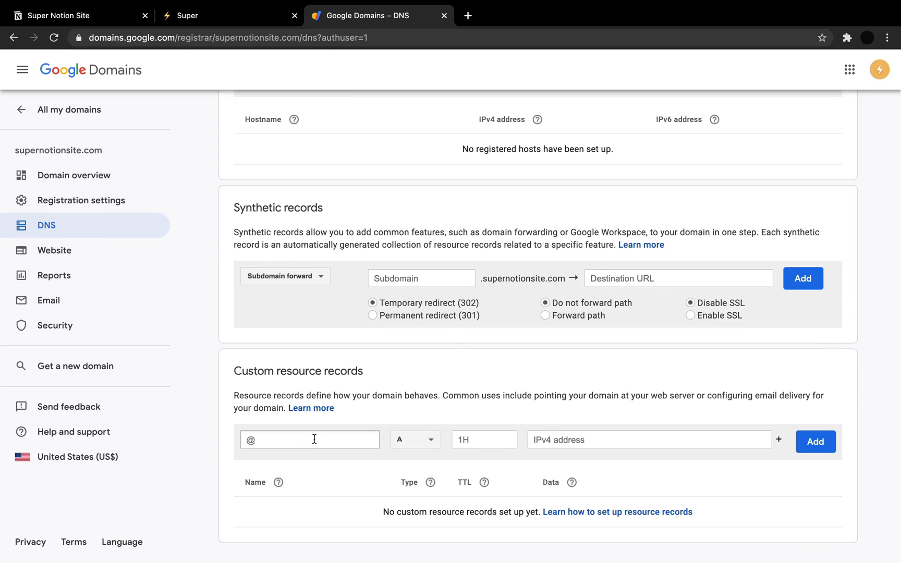
pyautogui.click(309, 441)
pyautogui.write('@')
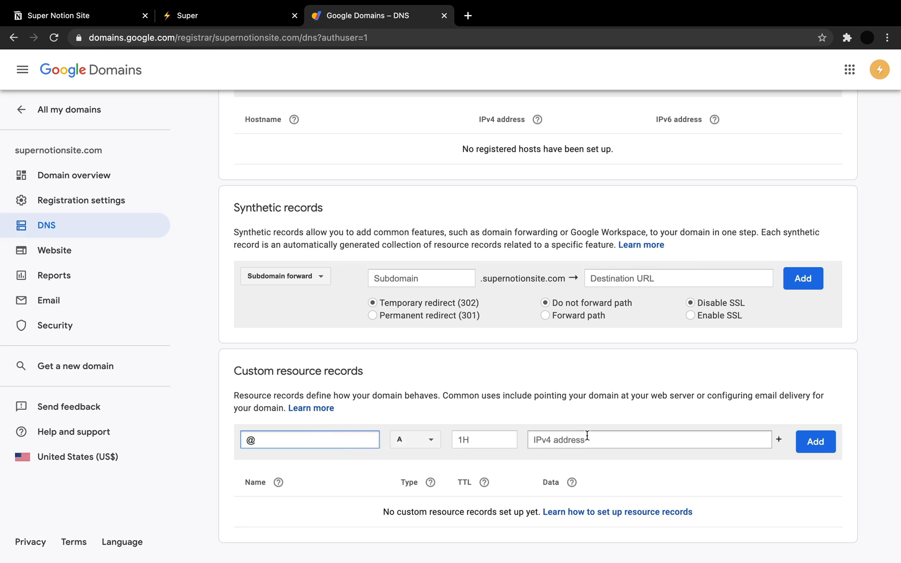
pyautogui.click(229, 16)
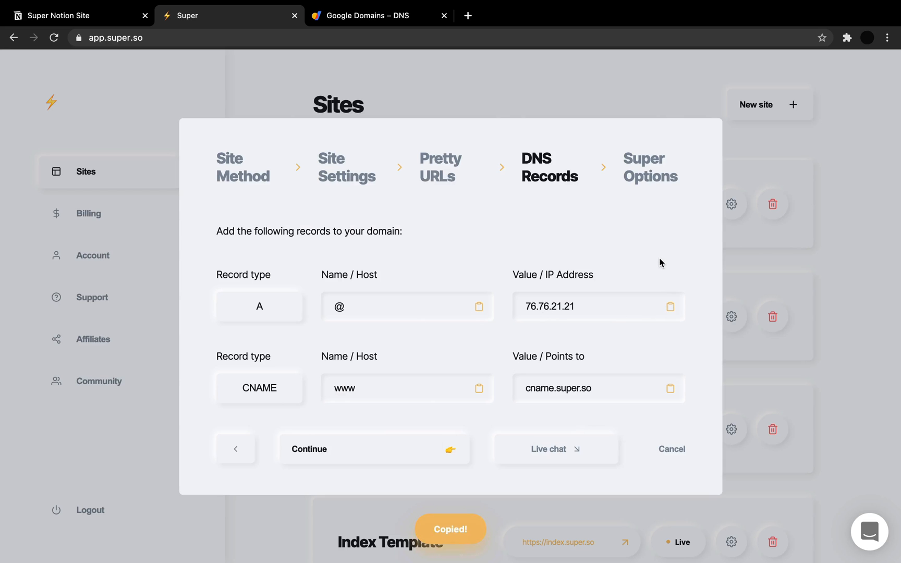
pyautogui.click(379, 16)
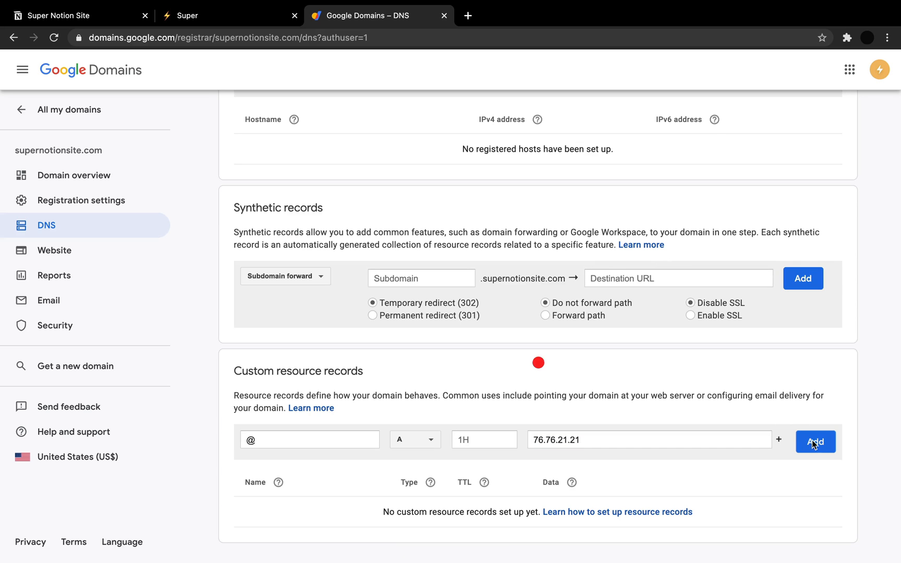
pyautogui.click(815, 441)
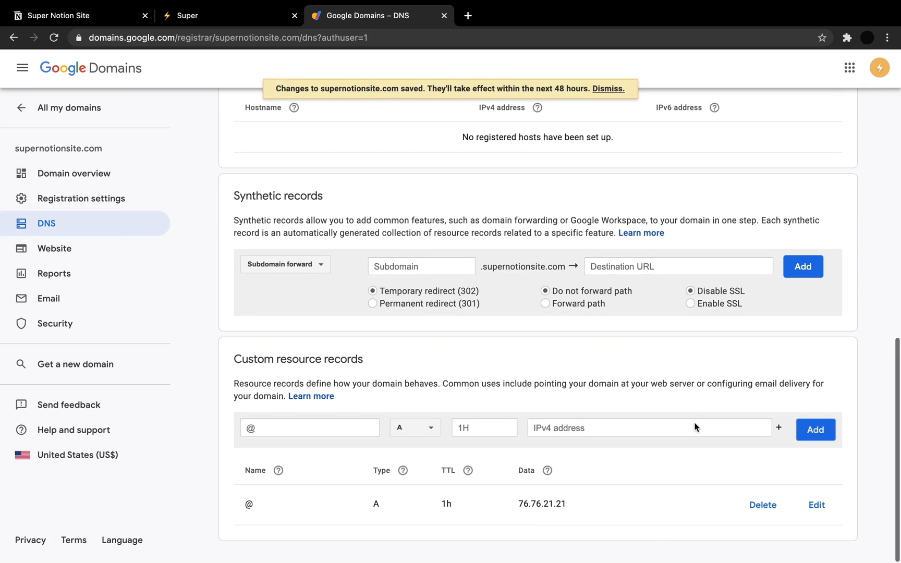
# Add a CNAME record for www pointing to cname.super.so copied from Super
pyautogui.click(310, 428)
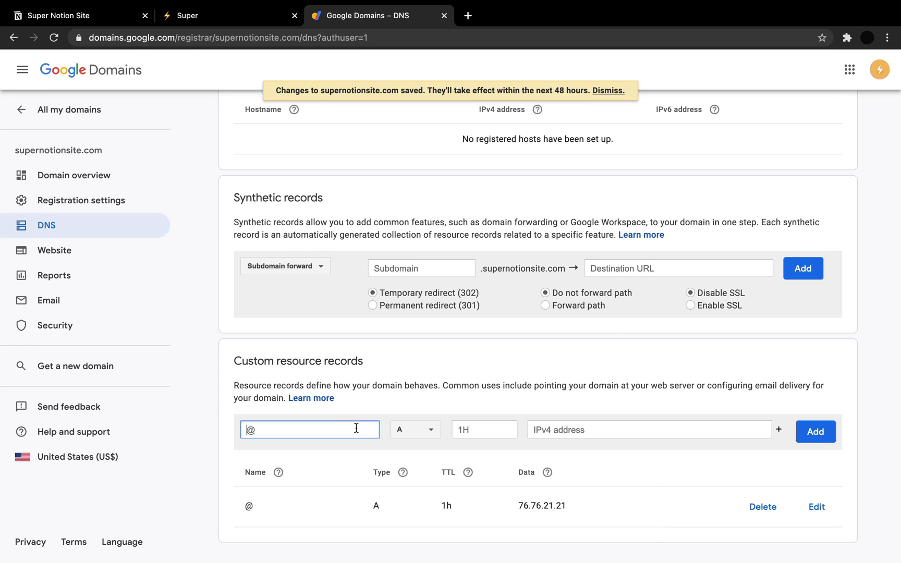
pyautogui.click(414, 430)
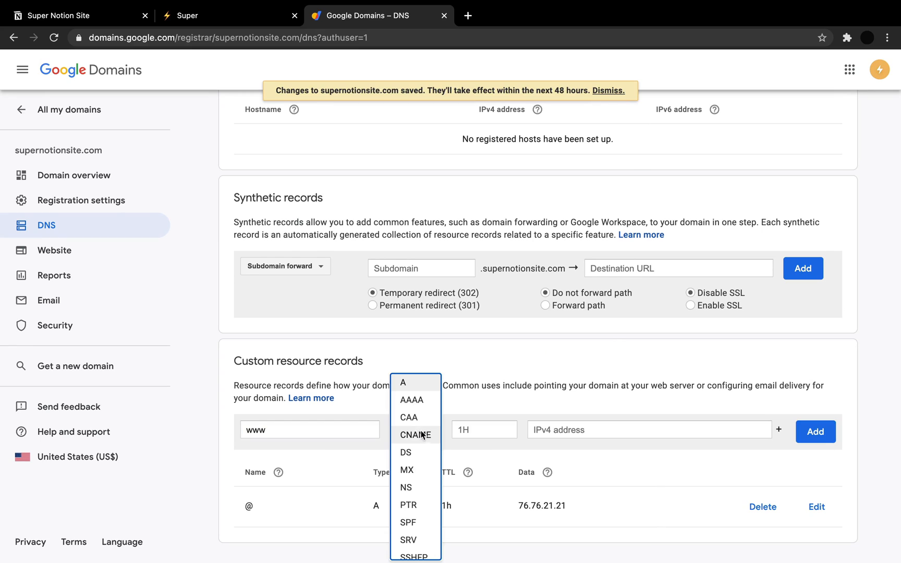
pyautogui.click(229, 16)
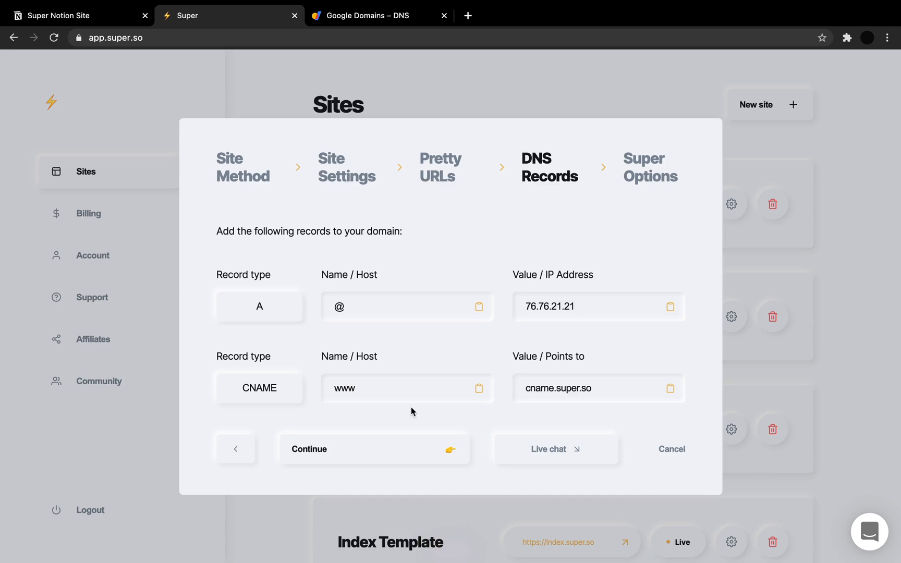
pyautogui.click(670, 388)
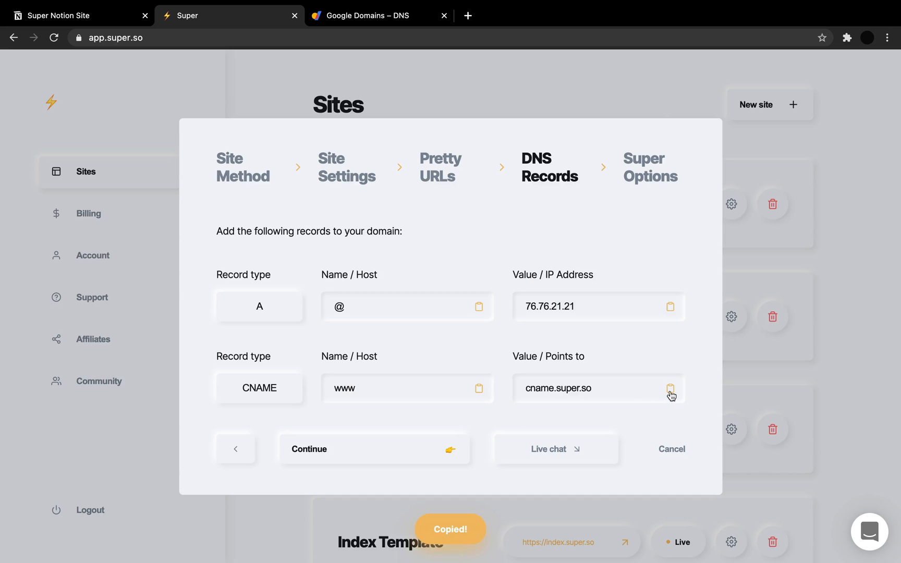
pyautogui.click(378, 15)
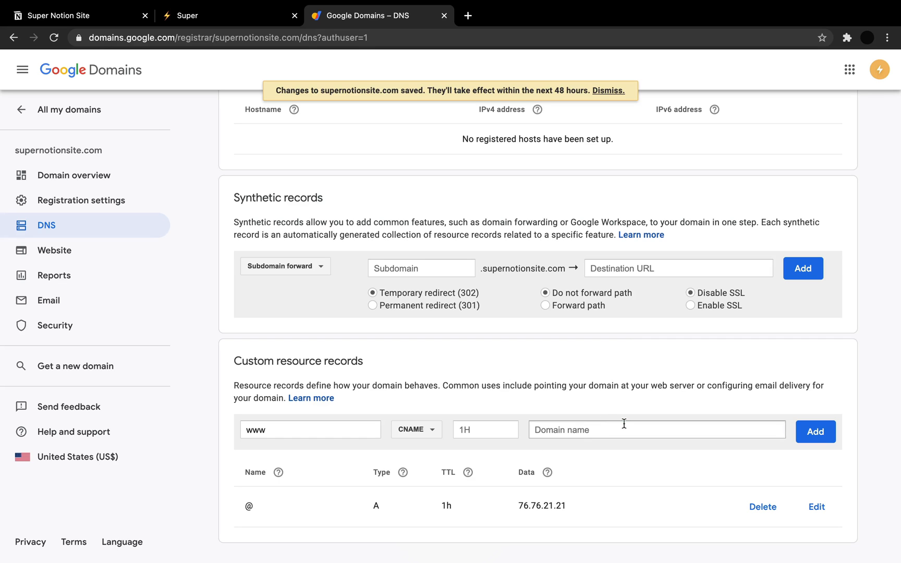
pyautogui.write('cname.super.so')
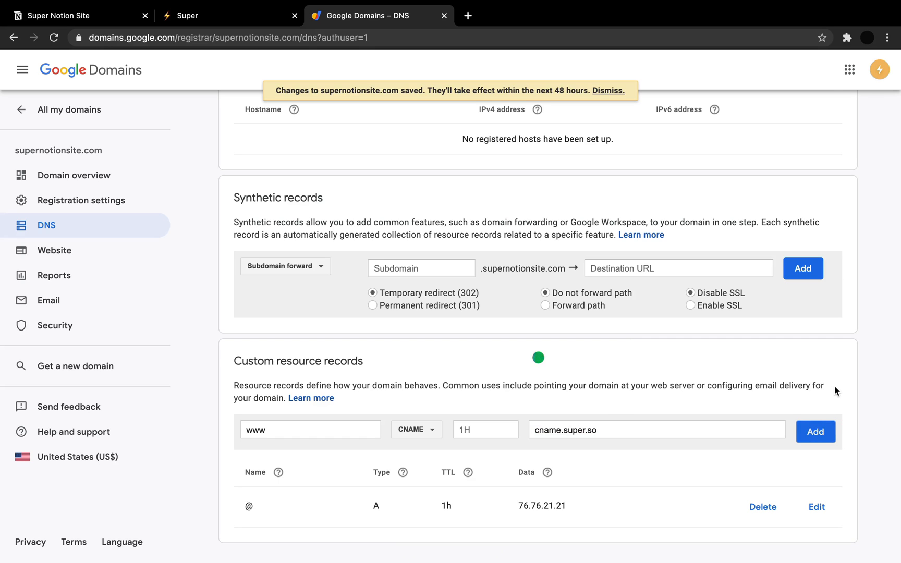
pyautogui.click(815, 432)
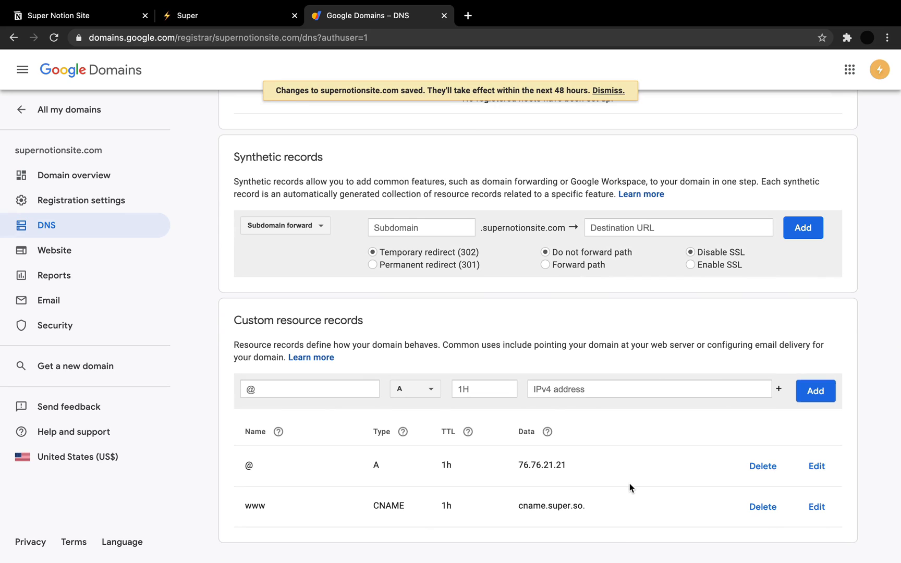
pyautogui.moveTo(374, 532)
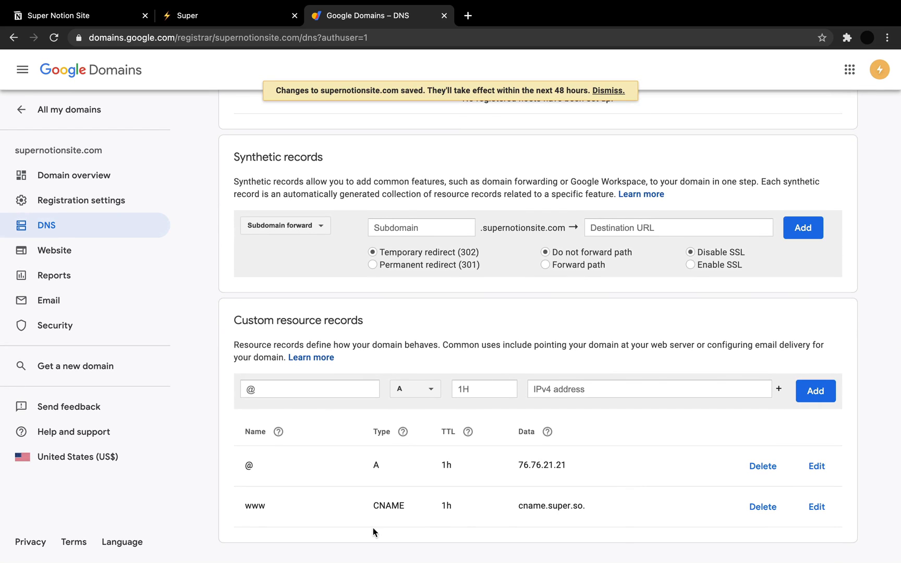
pyautogui.moveTo(334, 474)
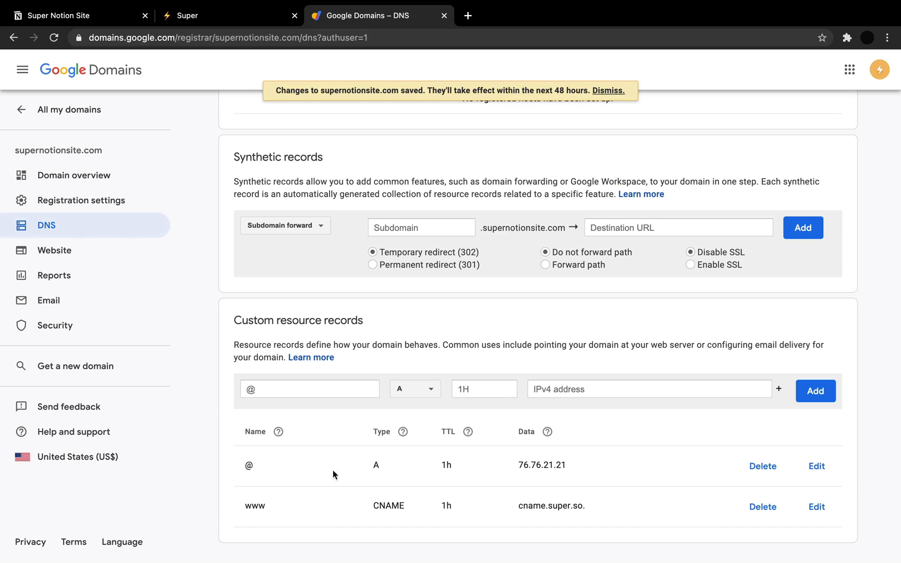
pyautogui.moveTo(375, 465)
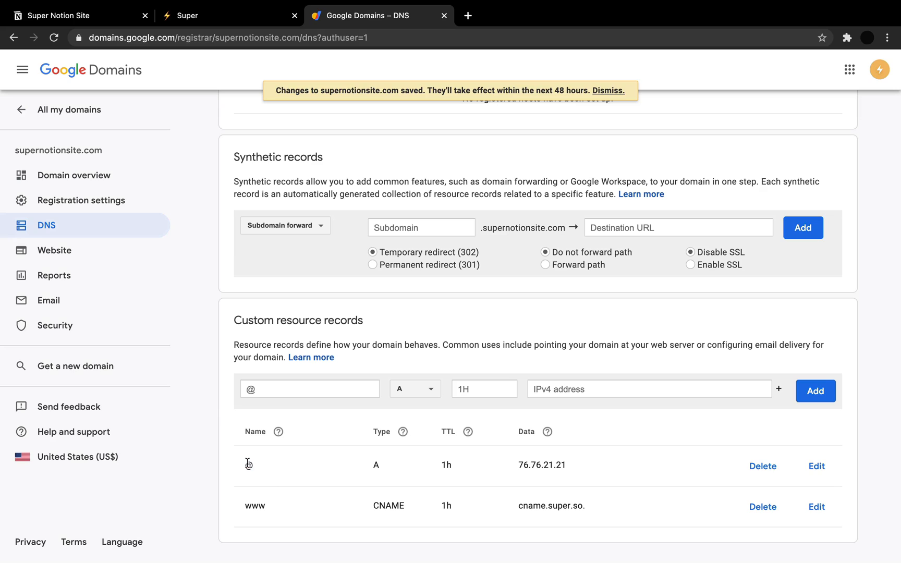
pyautogui.moveTo(402, 461)
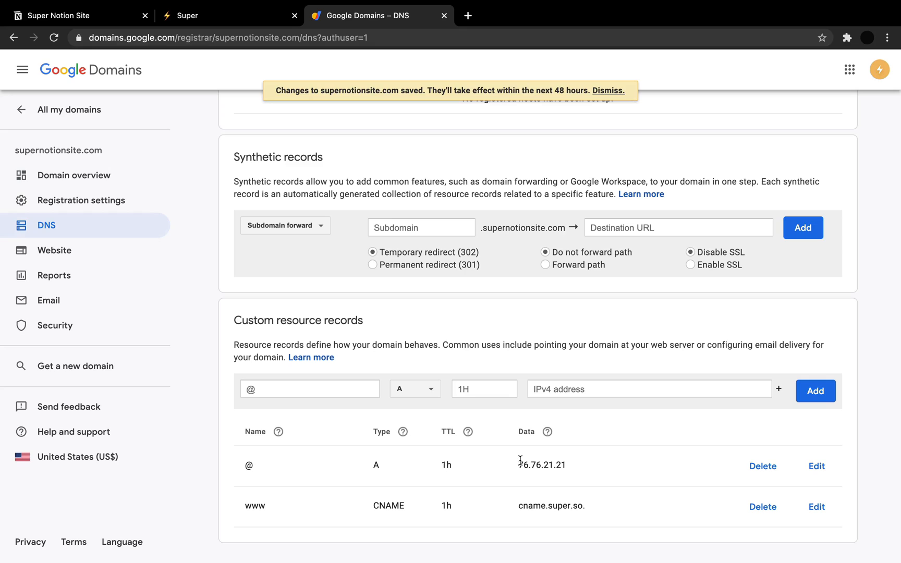
pyautogui.moveTo(594, 466)
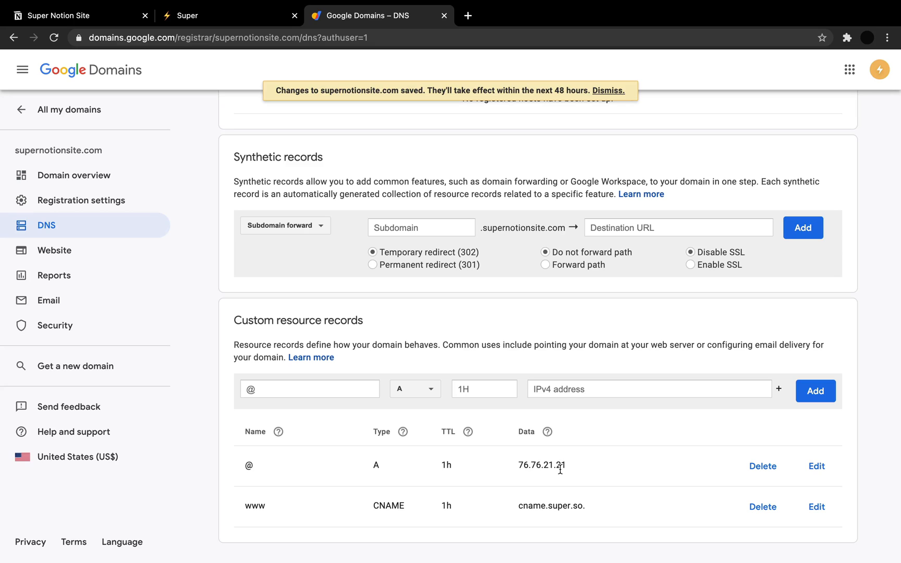
pyautogui.moveTo(570, 467)
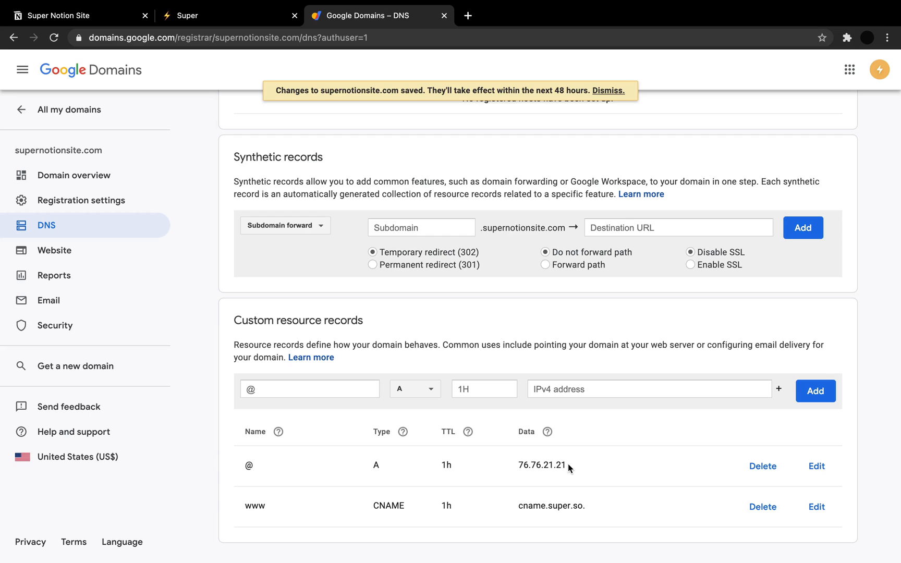
pyautogui.moveTo(256, 472)
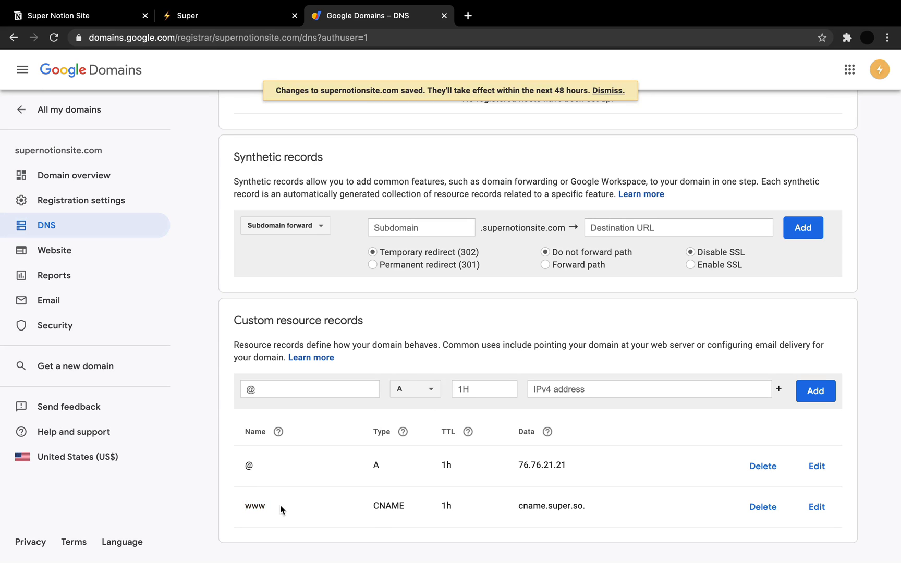
pyautogui.click(228, 15)
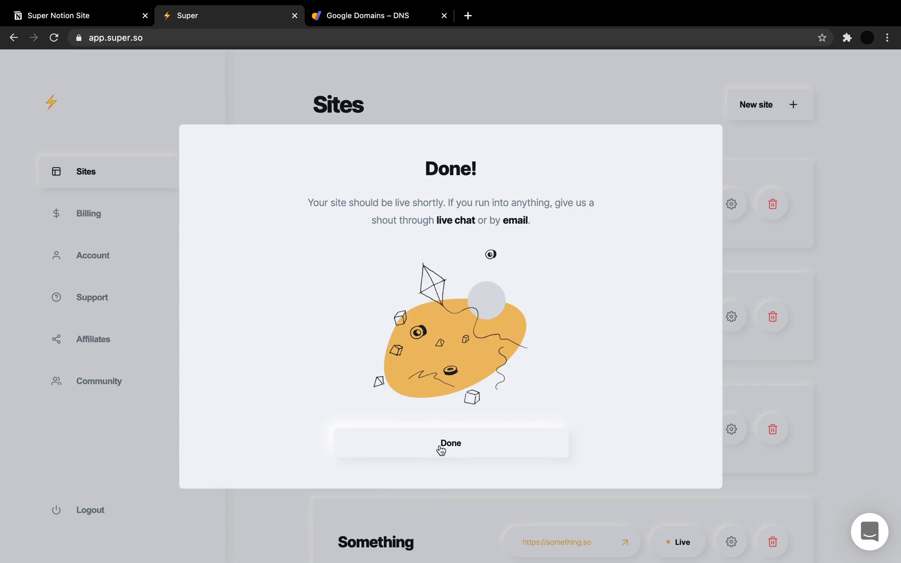
# Dismiss the completion dialog so Super Notion Site shows Live at supernotionsite.com in Sites
pyautogui.click(450, 442)
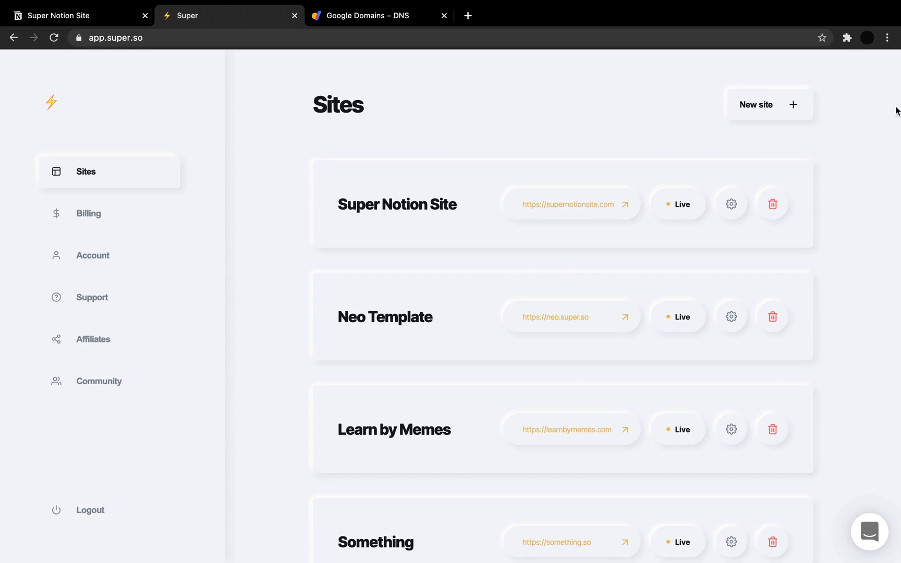
pyautogui.moveTo(650, 222)
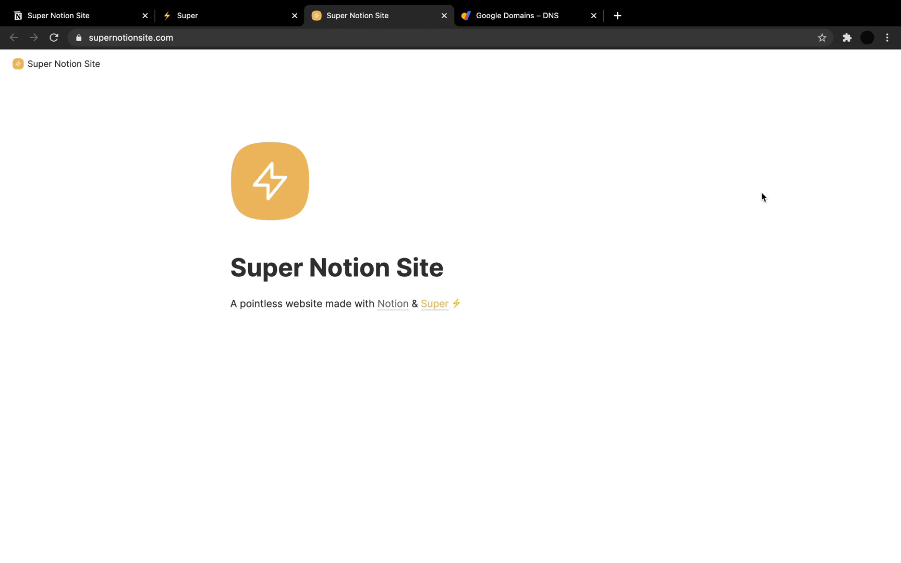
pyautogui.moveTo(199, 235)
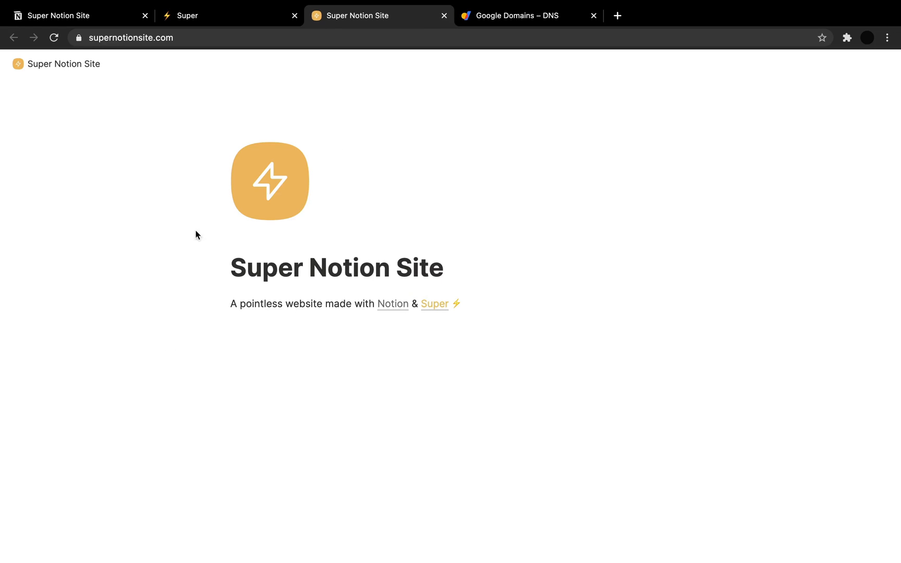
pyautogui.moveTo(565, 324)
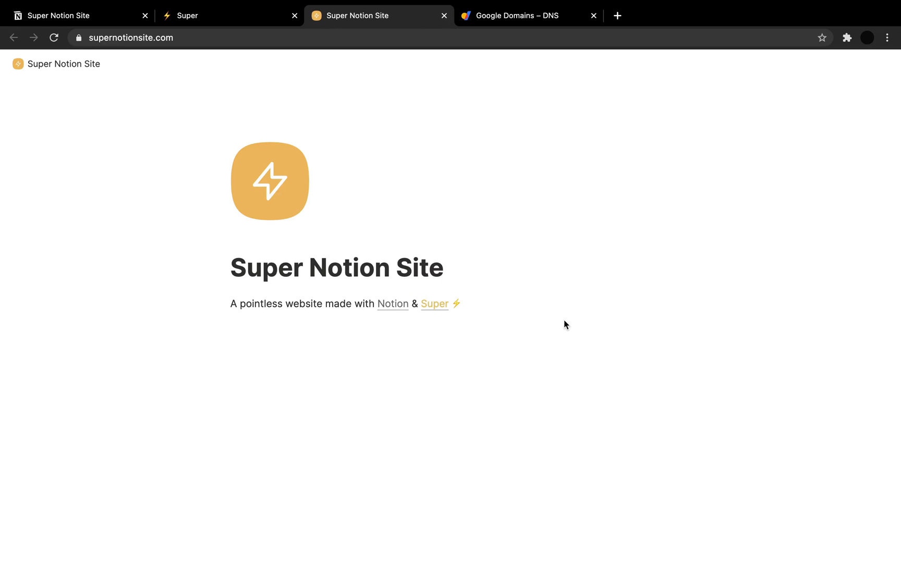